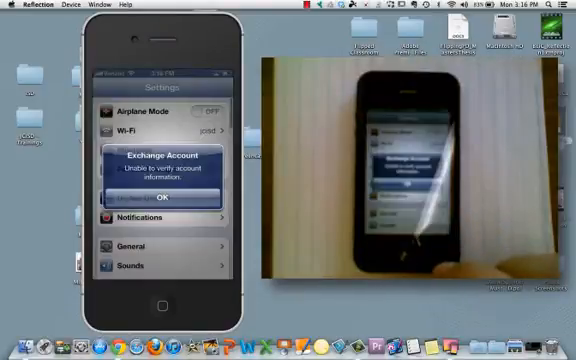
Step: Dismiss the Exchange verification alert and go into Mail, Contacts, Calendars to see existing accounts
click(164, 200)
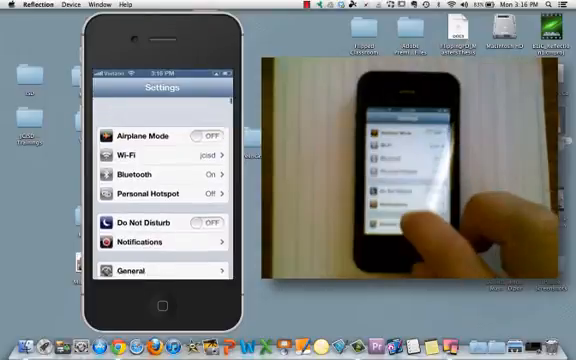
scroll(down, 3)
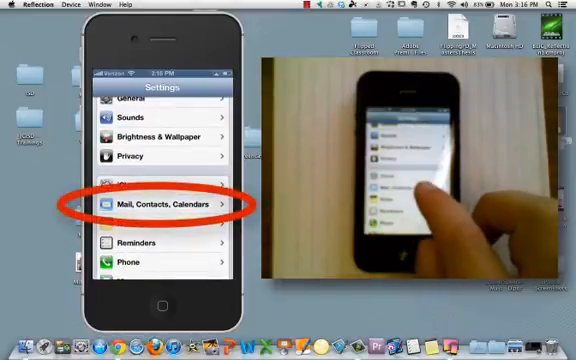
click(164, 204)
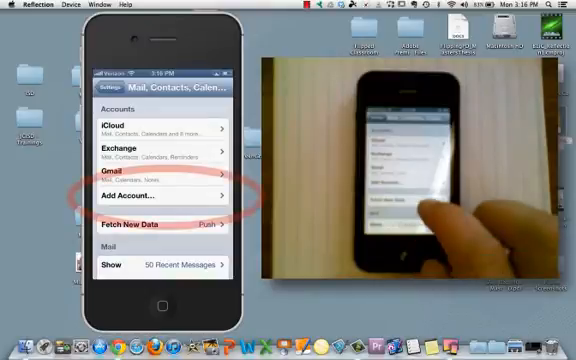
Step: Add a new account and choose Microsoft Exchange as its type
click(164, 196)
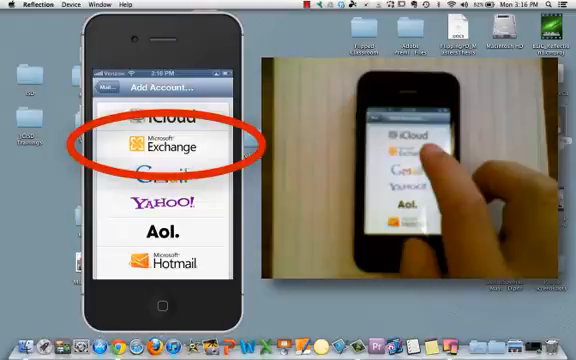
click(168, 148)
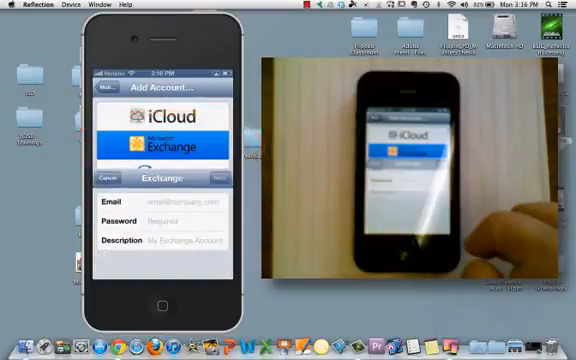
Step: Enter the account's email, password and the description jcisd, revealing the server fields
click(174, 146)
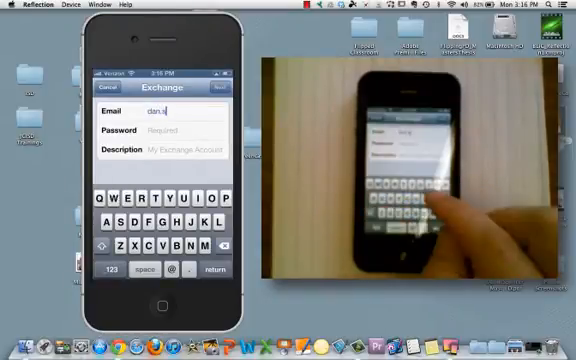
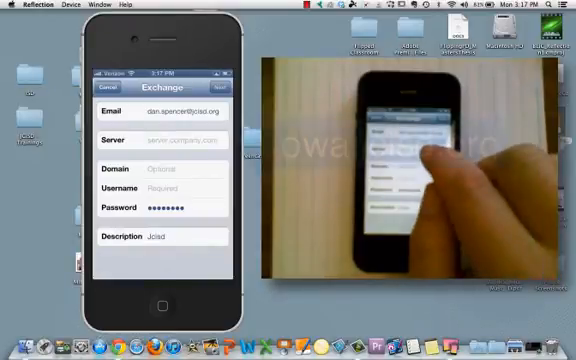
Step: Set the Exchange server address to owa.jcisd.org
click(176, 138)
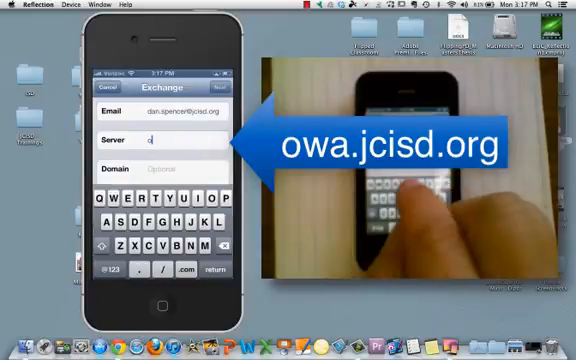
text(owa)
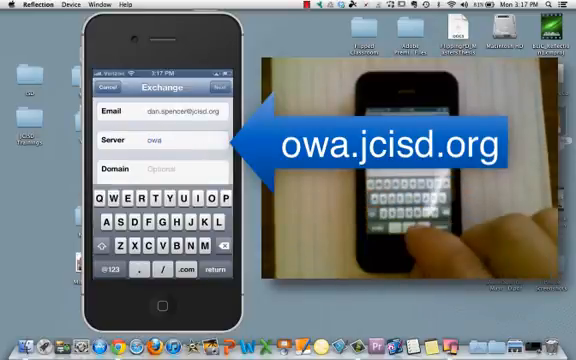
text(.jc)
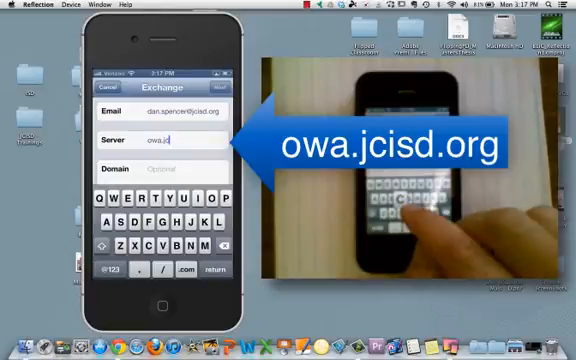
text(cisd.org)
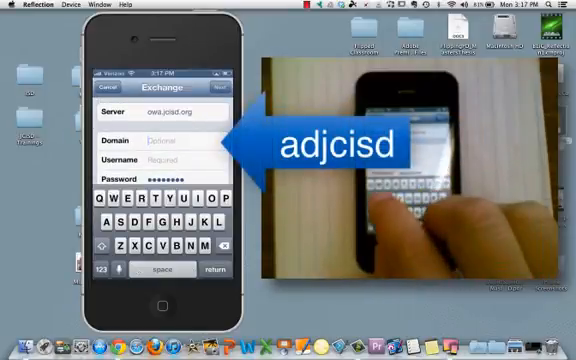
text(adjcisd)
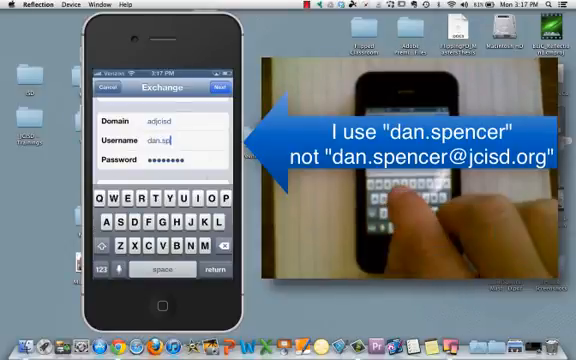
text(encer)
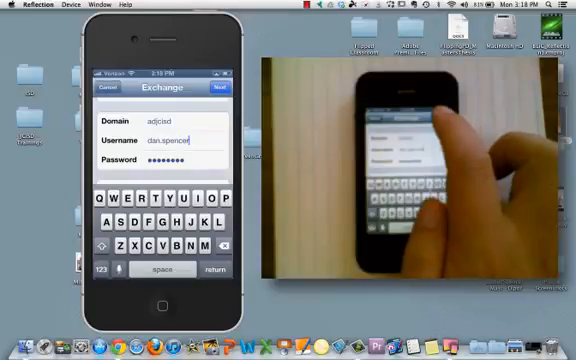
click(212, 92)
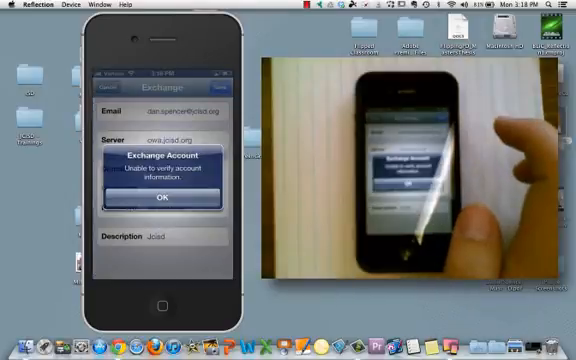